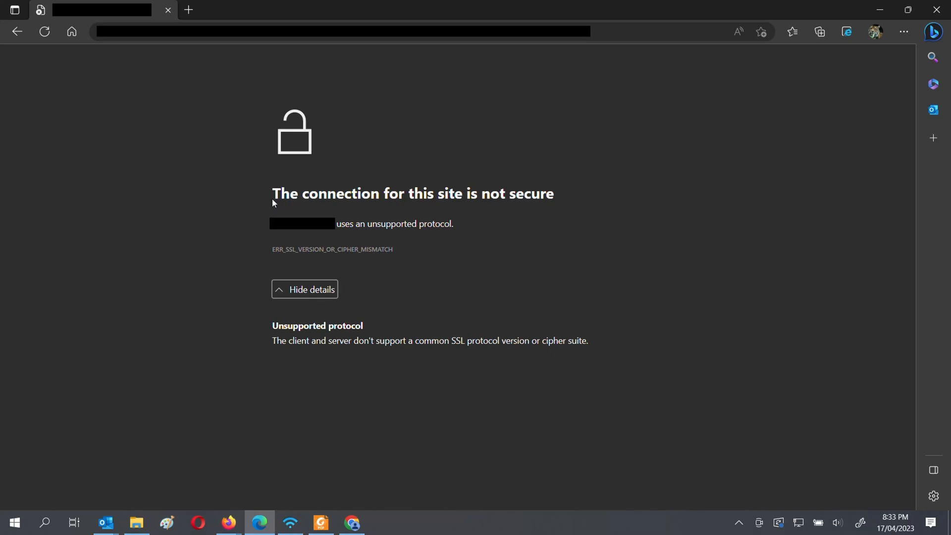
- Highlight Edge's connection error heading, then view the same cipher mismatch error in Chrome
{"action": "triple_click", "coordinate": [412, 194]}
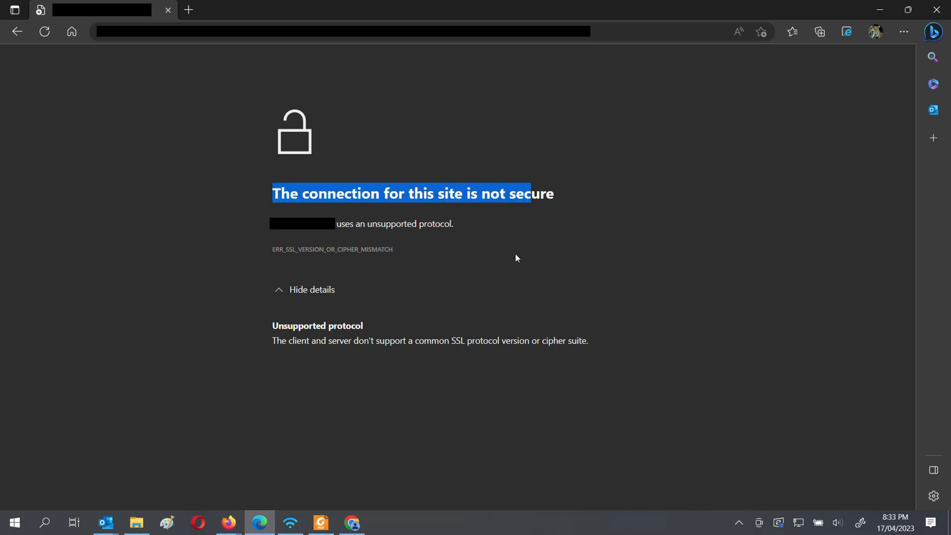
{"action": "left_click", "coordinate": [351, 522]}
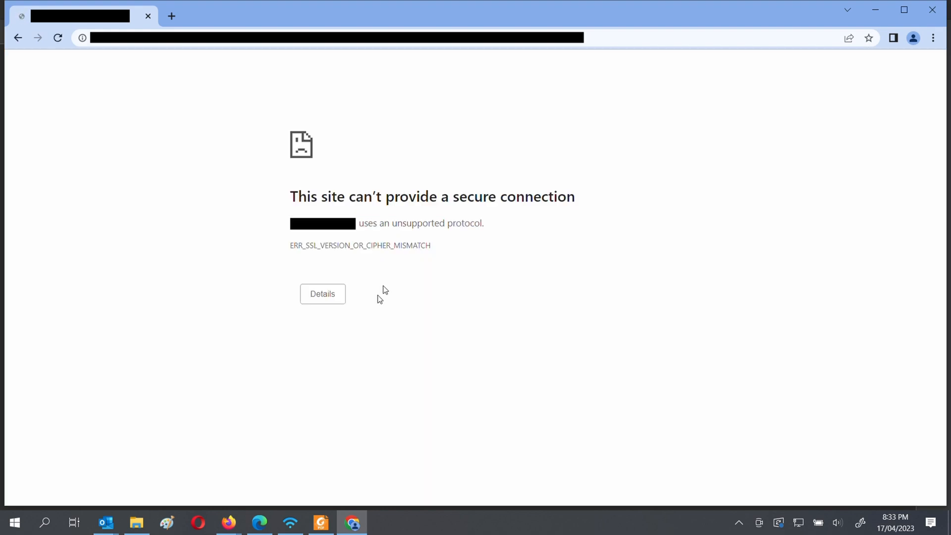
{"action": "left_click", "coordinate": [323, 293]}
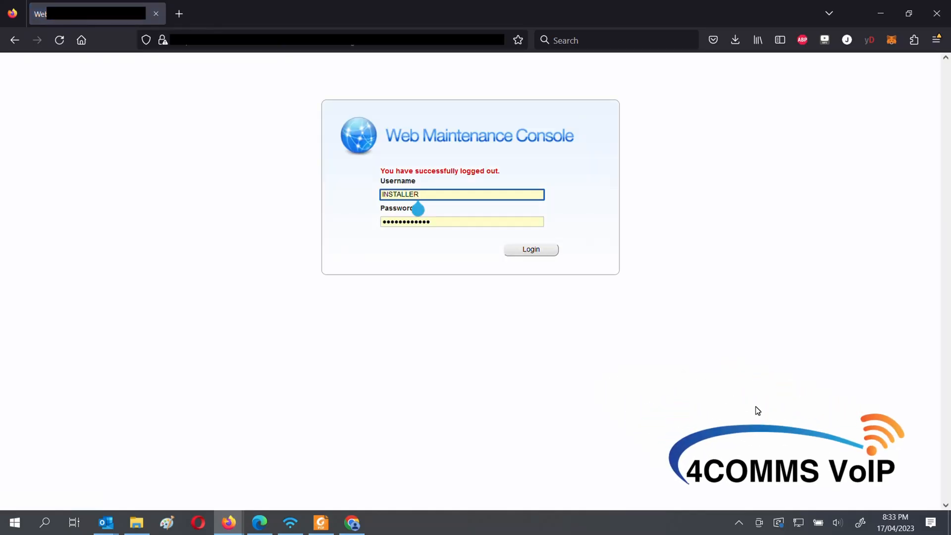
- Reload the console login page in Firefox via the address bar and return to it after Chrome's error
{"action": "left_click", "coordinate": [57, 39]}
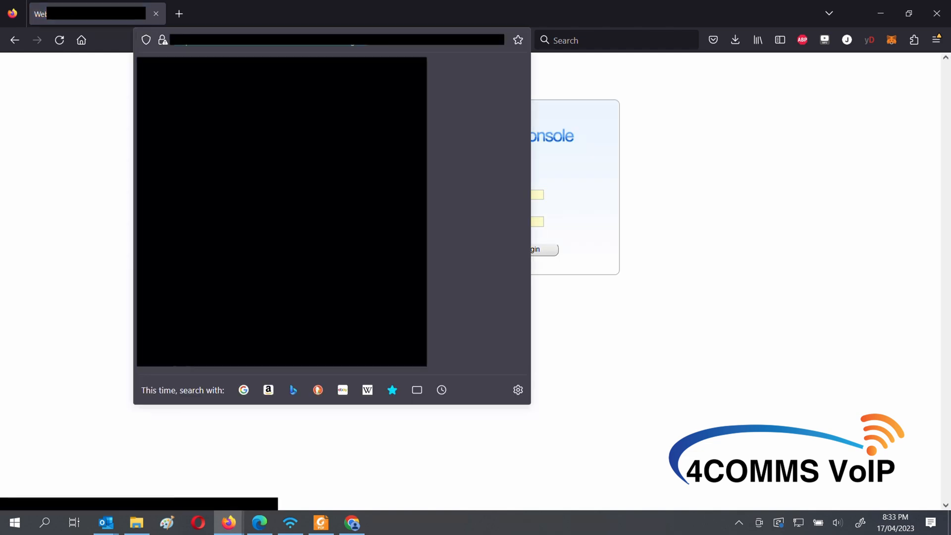
{"action": "right_click", "coordinate": [279, 40]}
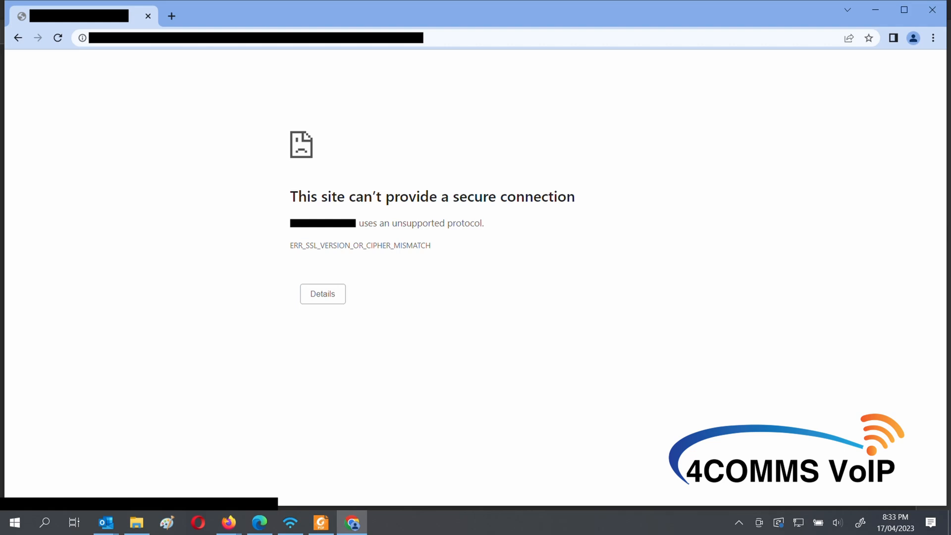
{"action": "left_click", "coordinate": [323, 294]}
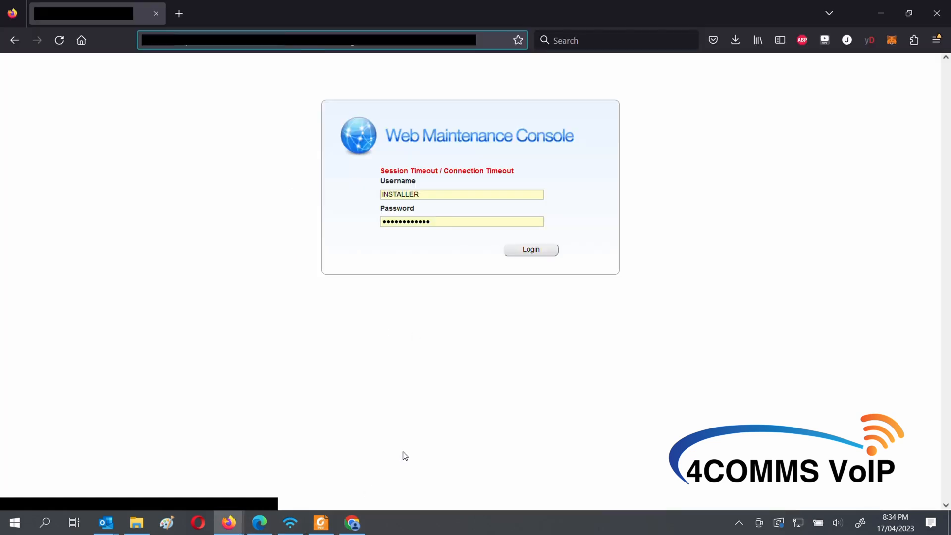
- Log in to the maintenance console as INSTALLER and show the Network Service settings
{"action": "left_click", "coordinate": [531, 250]}
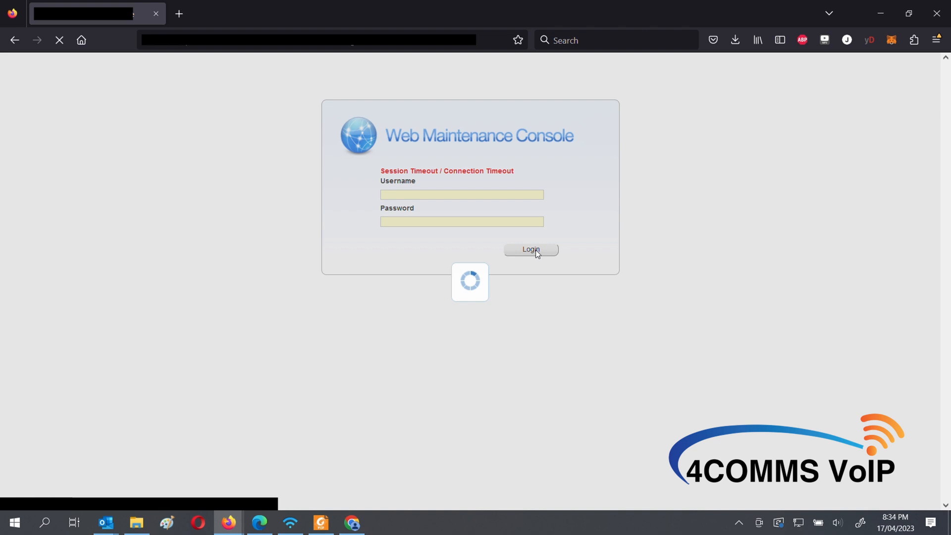
{"action": "mouse_move", "coordinate": [521, 321]}
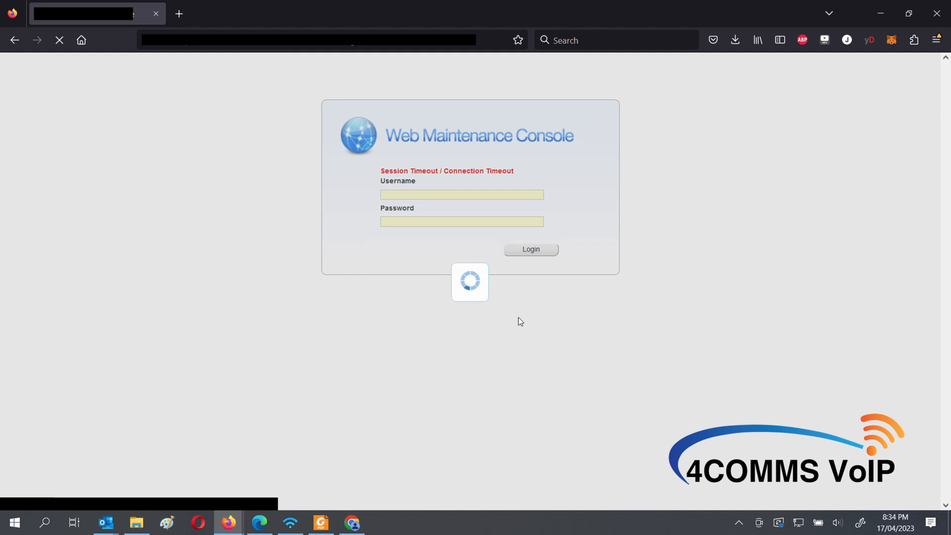
{"action": "left_click", "coordinate": [531, 250]}
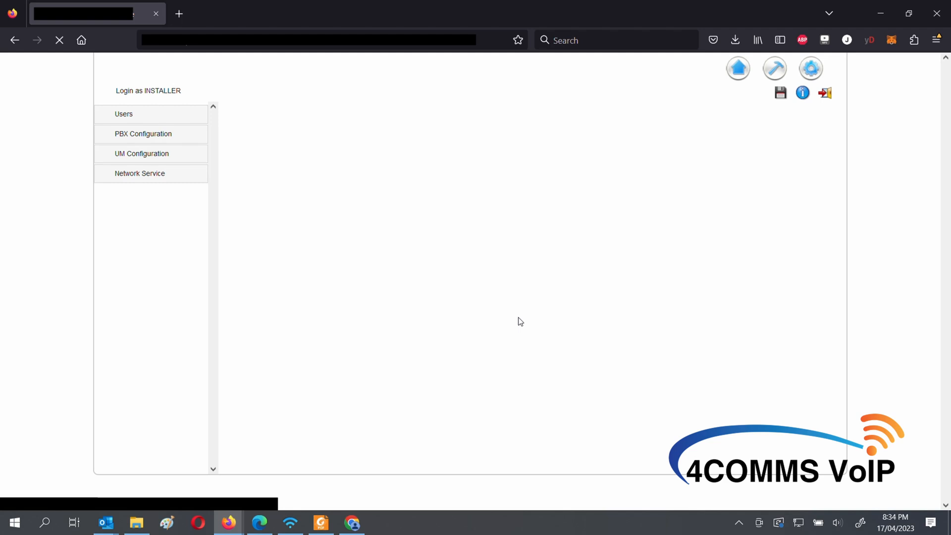
{"action": "left_click", "coordinate": [142, 134]}
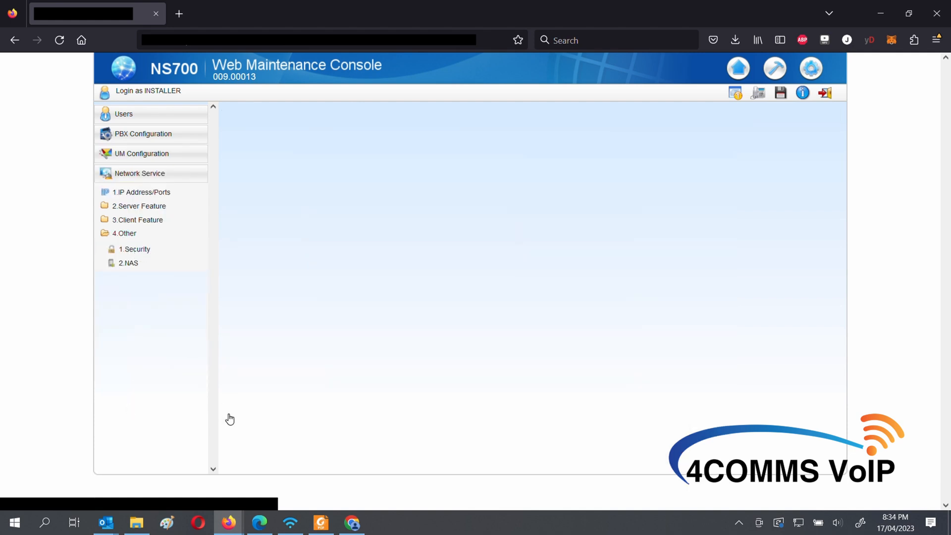
- In Security, set the encryption suite to AES128-SHA2, save it and acknowledge the restart warning
{"action": "left_click", "coordinate": [134, 250]}
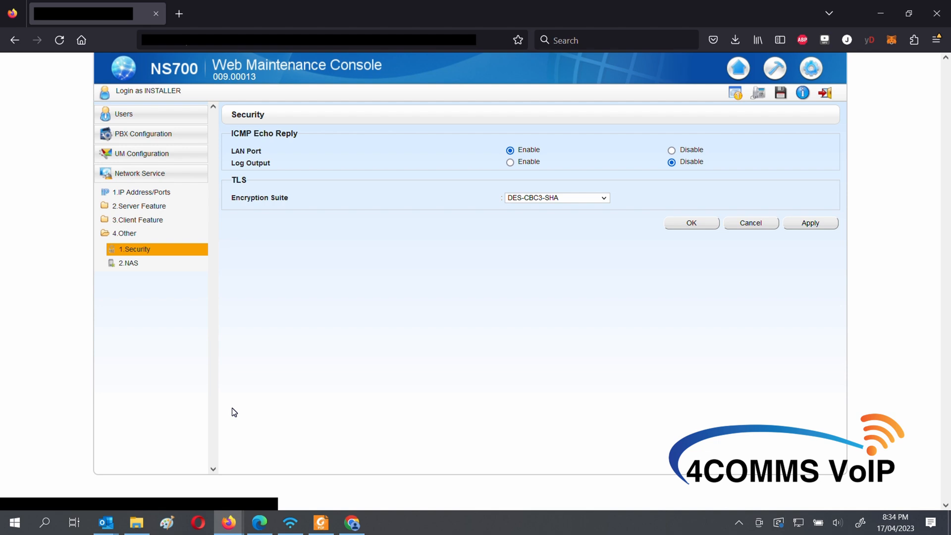
{"action": "mouse_move", "coordinate": [290, 271]}
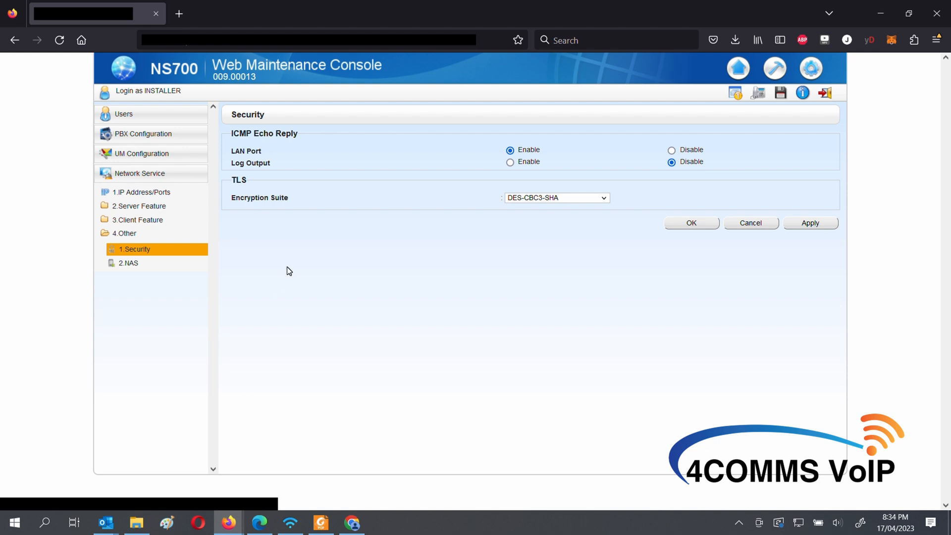
{"action": "mouse_move", "coordinate": [248, 188]}
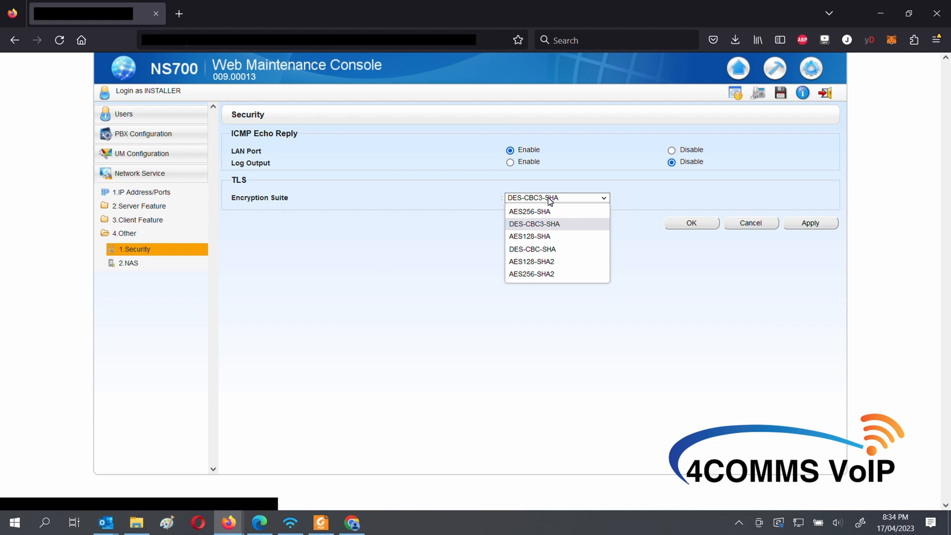
{"action": "mouse_move", "coordinate": [528, 263]}
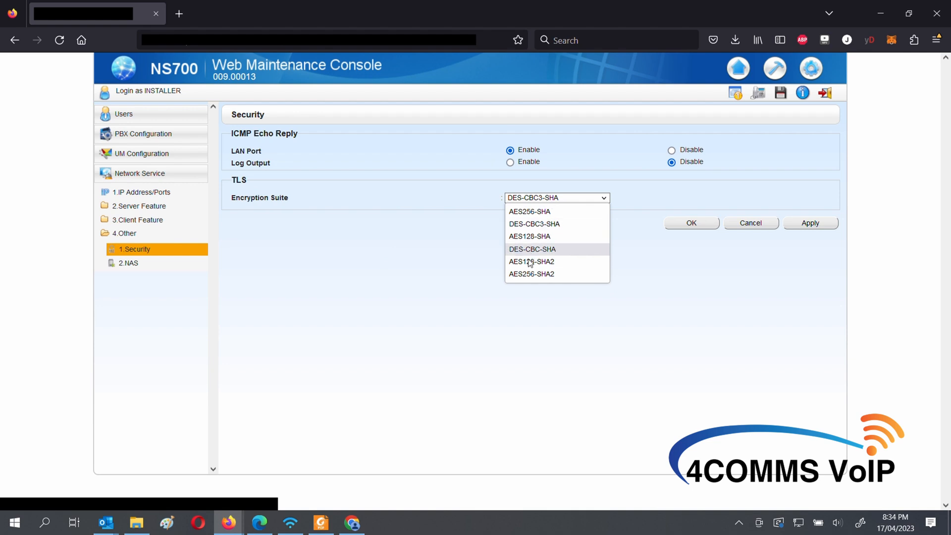
{"action": "left_click", "coordinate": [531, 262]}
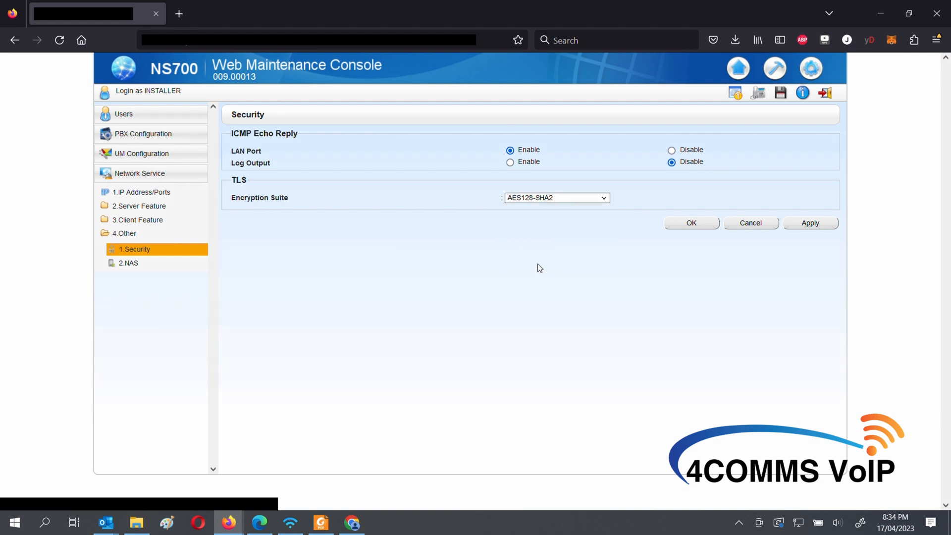
{"action": "left_click", "coordinate": [811, 223]}
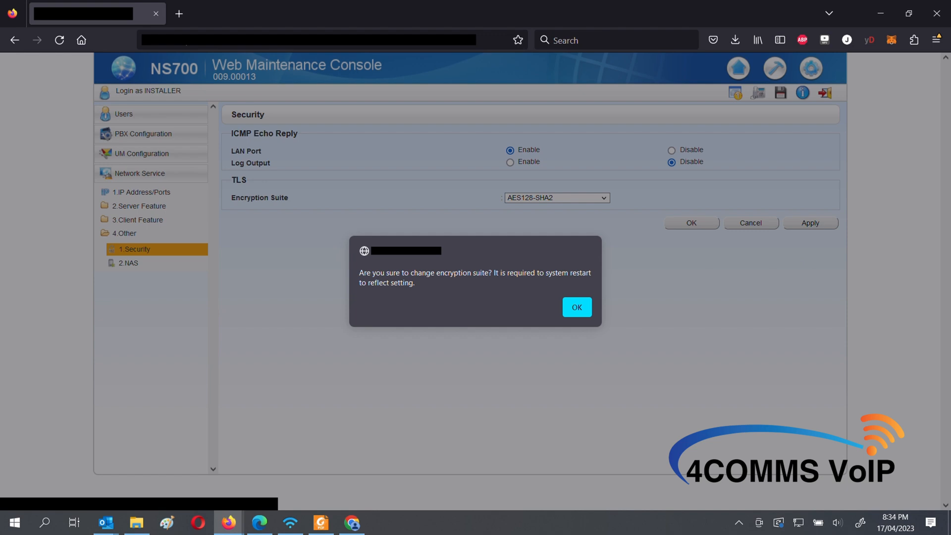
{"action": "mouse_move", "coordinate": [466, 376]}
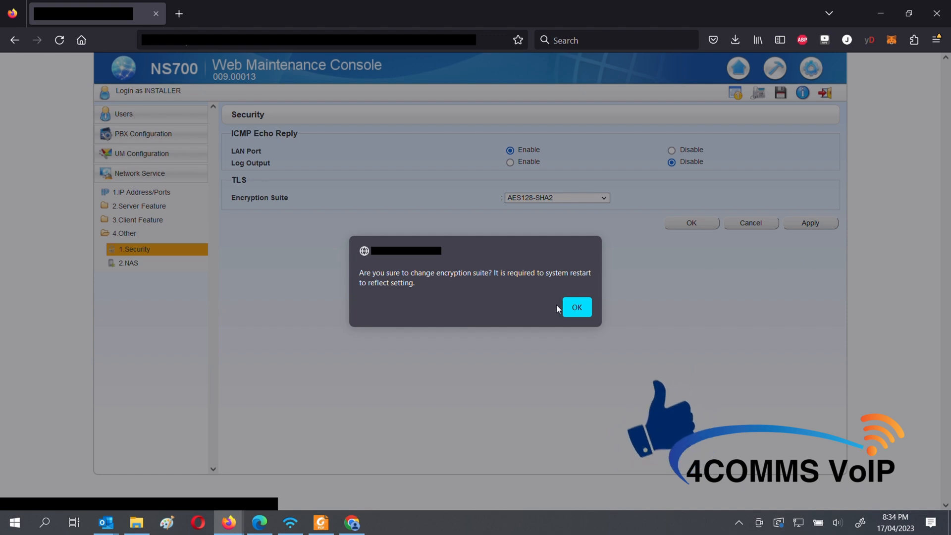
{"action": "left_click", "coordinate": [577, 307]}
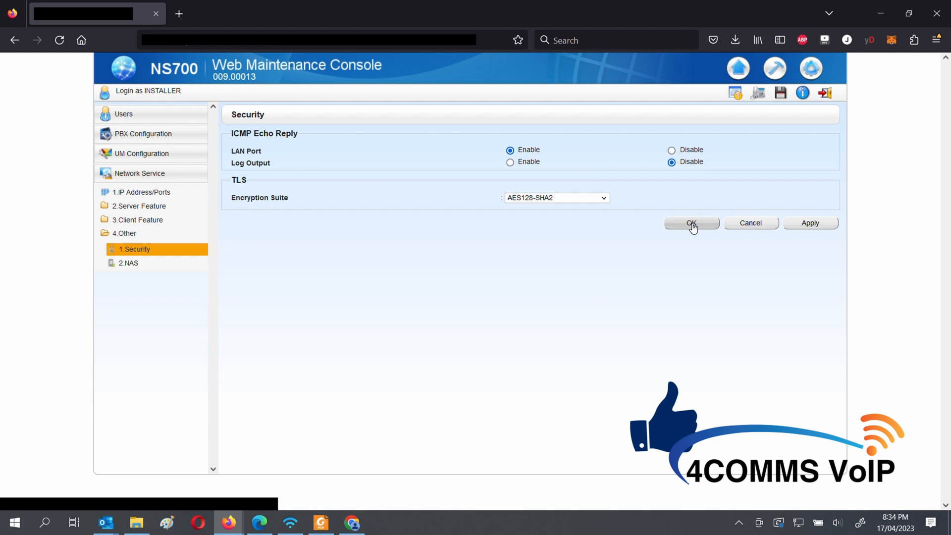
- Go to the maintenance area's System Control and bring up the System Reset page
{"action": "left_click", "coordinate": [691, 223]}
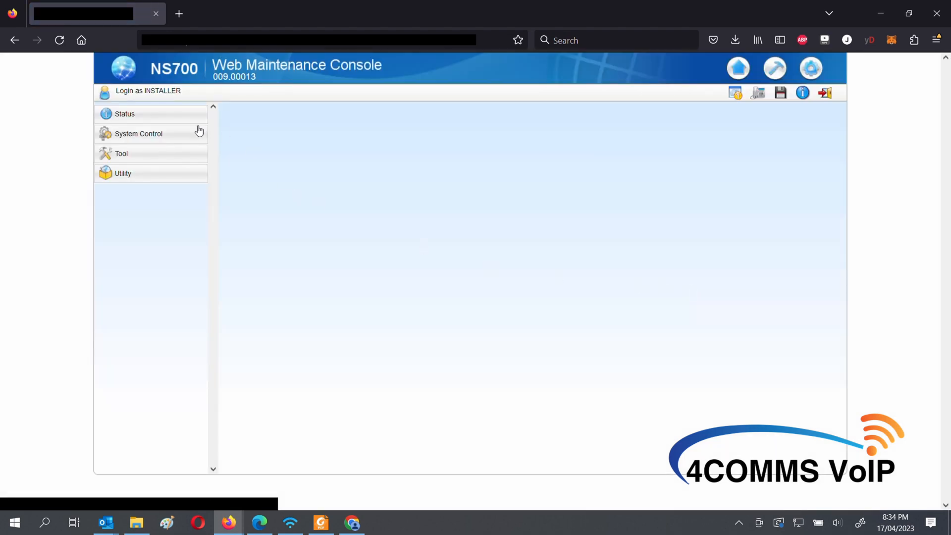
{"action": "left_click", "coordinate": [138, 134]}
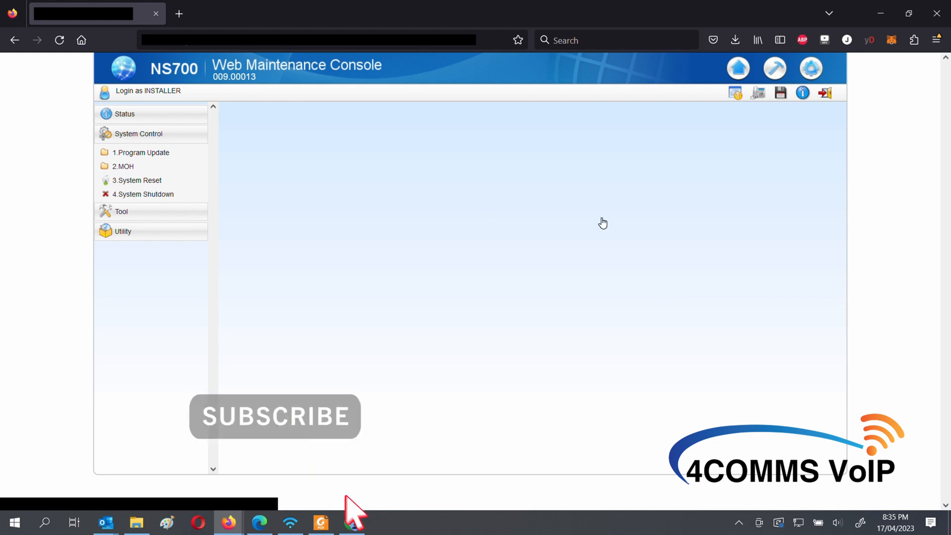
{"action": "left_click", "coordinate": [137, 180]}
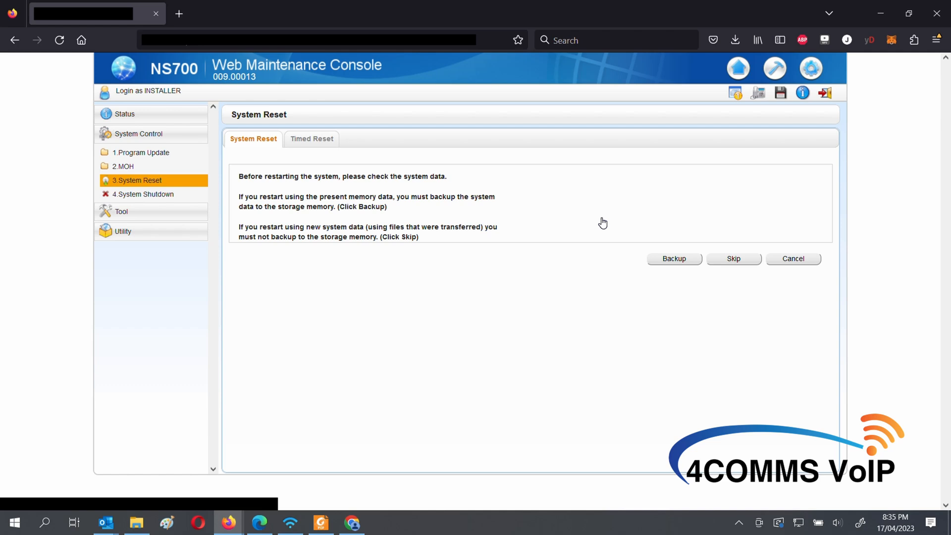
{"action": "mouse_move", "coordinate": [661, 261]}
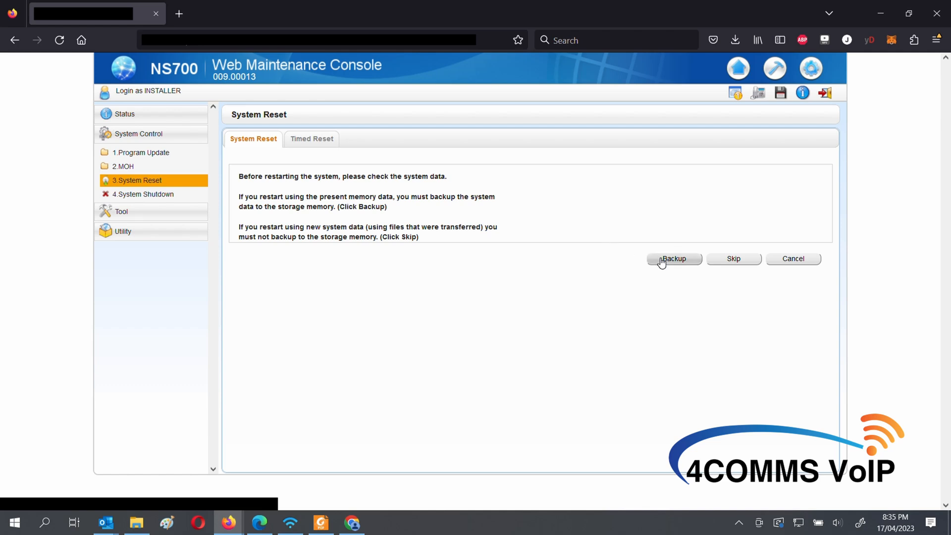
{"action": "mouse_move", "coordinate": [610, 383]}
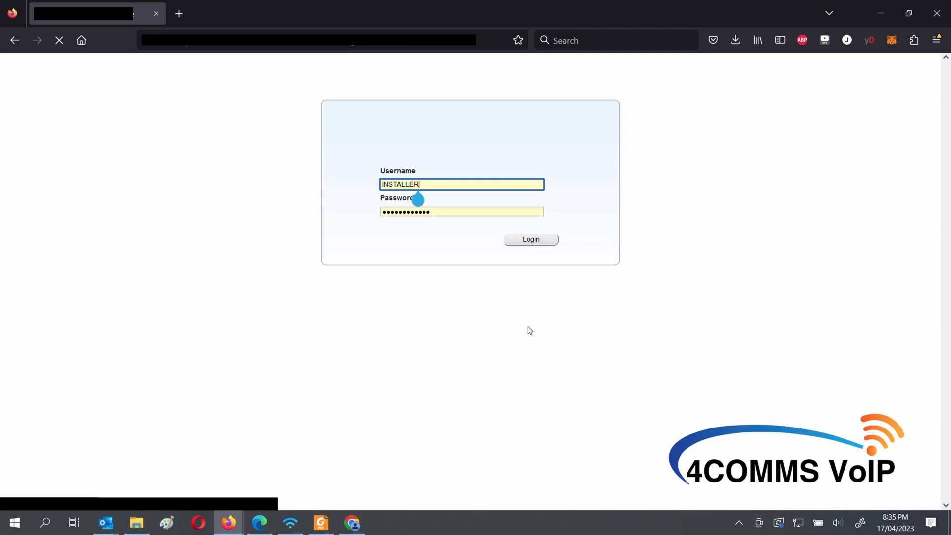
- After the restart returns the login page, switch to Chrome to retest the console URL
{"action": "left_click", "coordinate": [530, 239]}
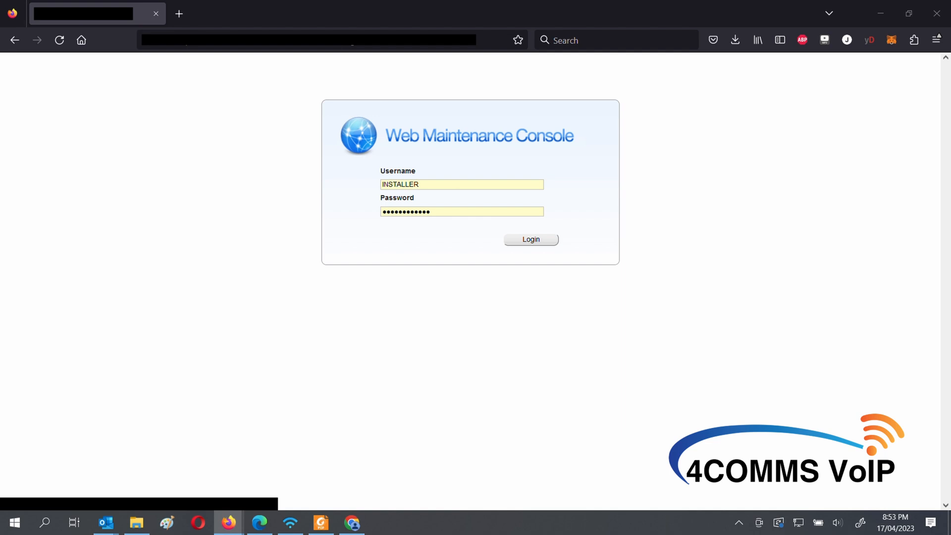
{"action": "mouse_move", "coordinate": [300, 189]}
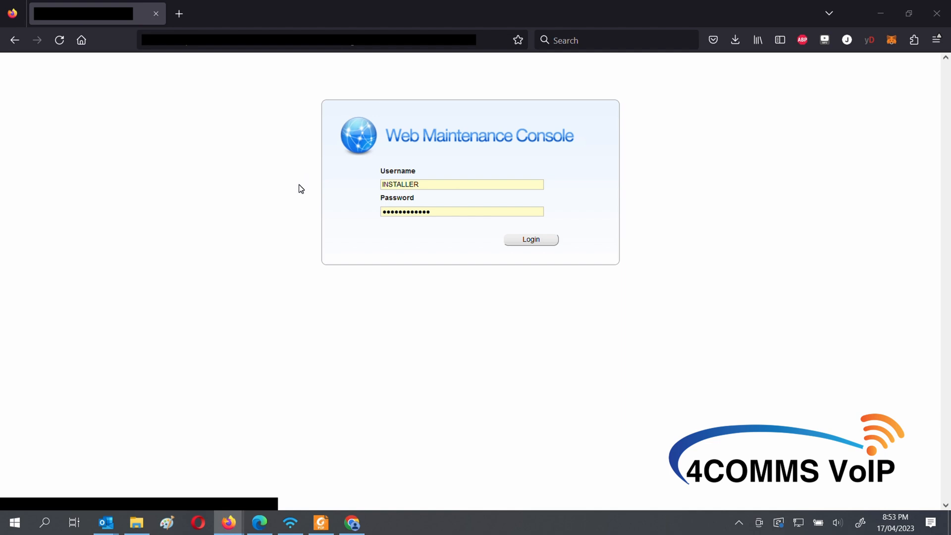
{"action": "left_click", "coordinate": [350, 523]}
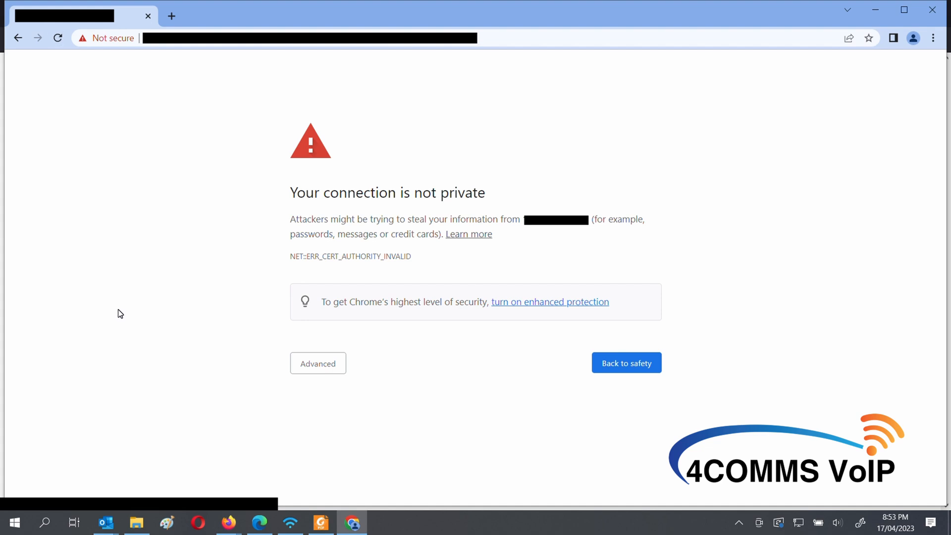
- Proceed past Chrome's certificate warning to the console site, then reveal Edge's continue option
{"action": "left_click", "coordinate": [318, 363]}
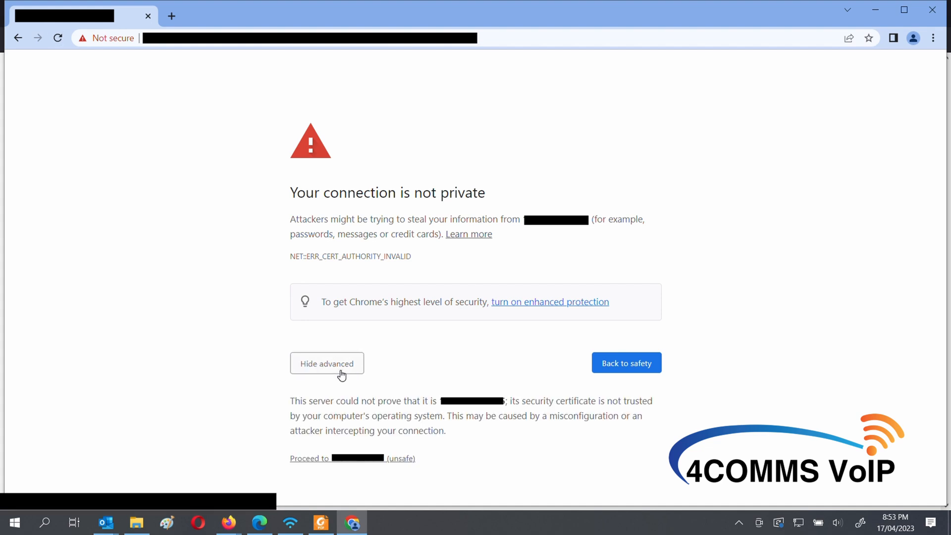
{"action": "mouse_move", "coordinate": [341, 465]}
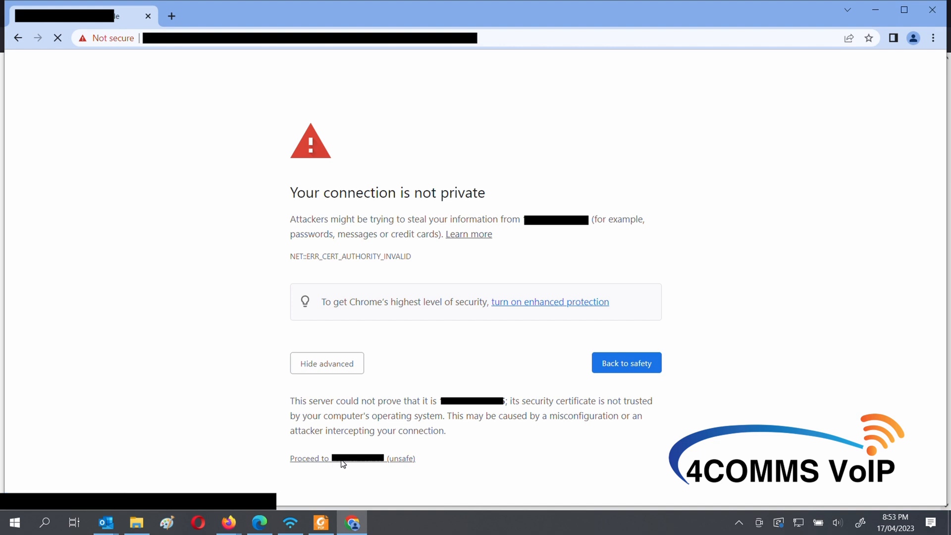
{"action": "left_click", "coordinate": [309, 458]}
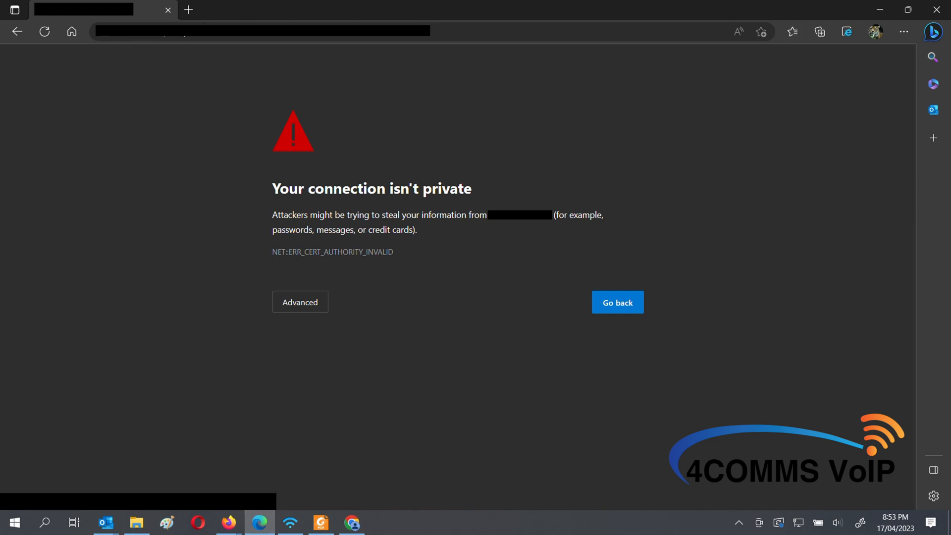
{"action": "left_click", "coordinate": [299, 302]}
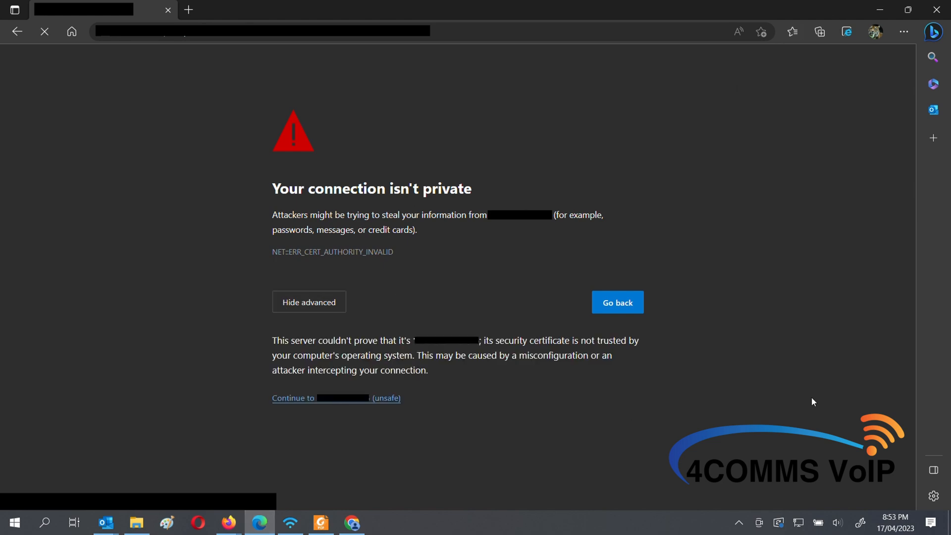